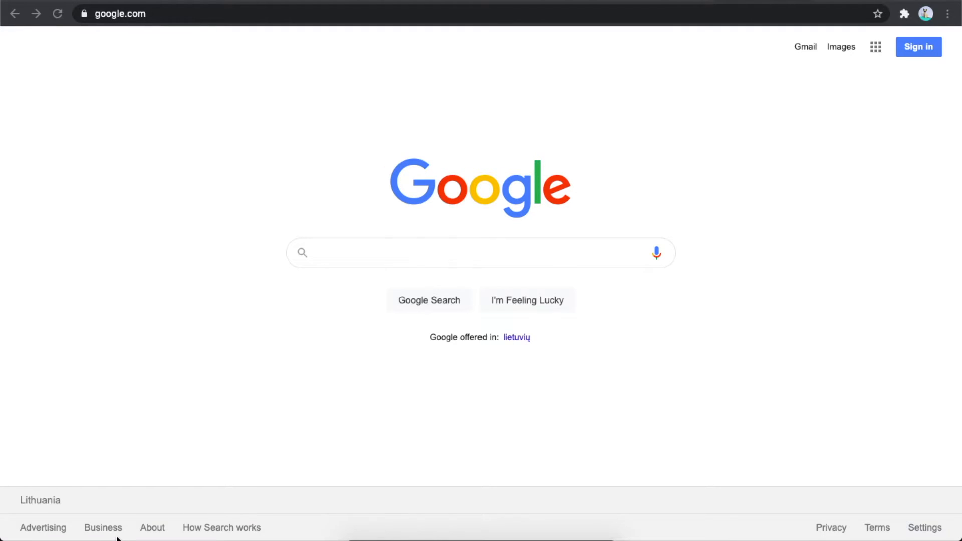
pyautogui.moveTo(929, 22)
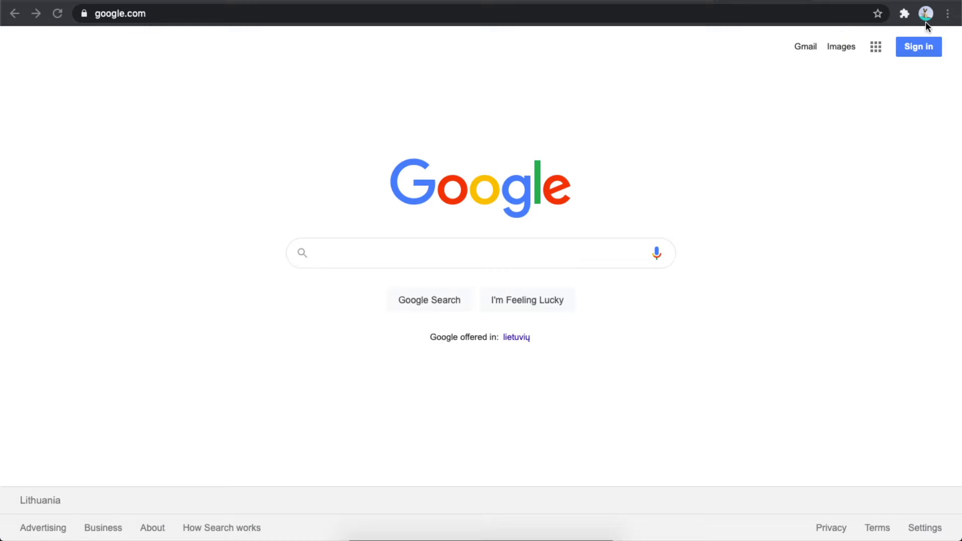
pyautogui.moveTo(952, 18)
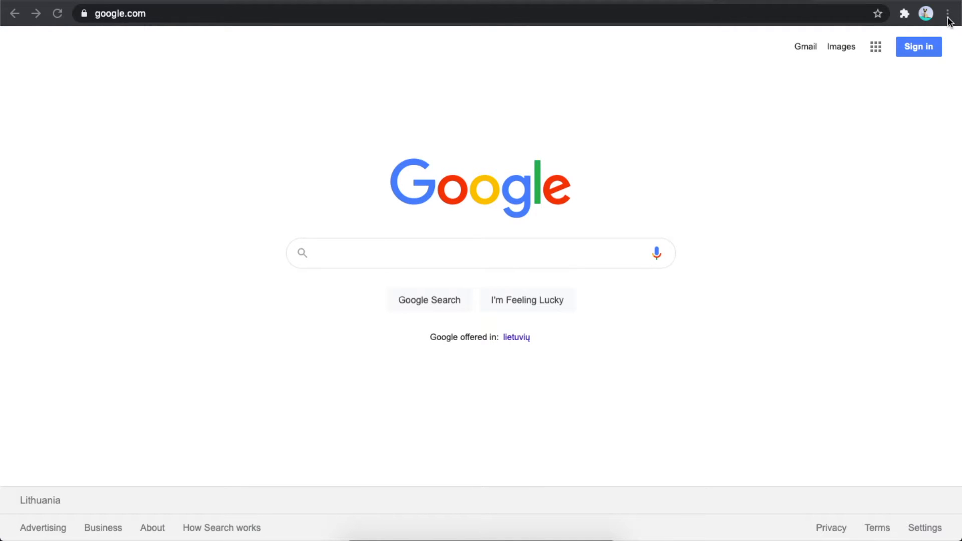
# Reach Chrome's Settings page via the three-dot Customise menu
pyautogui.click(944, 12)
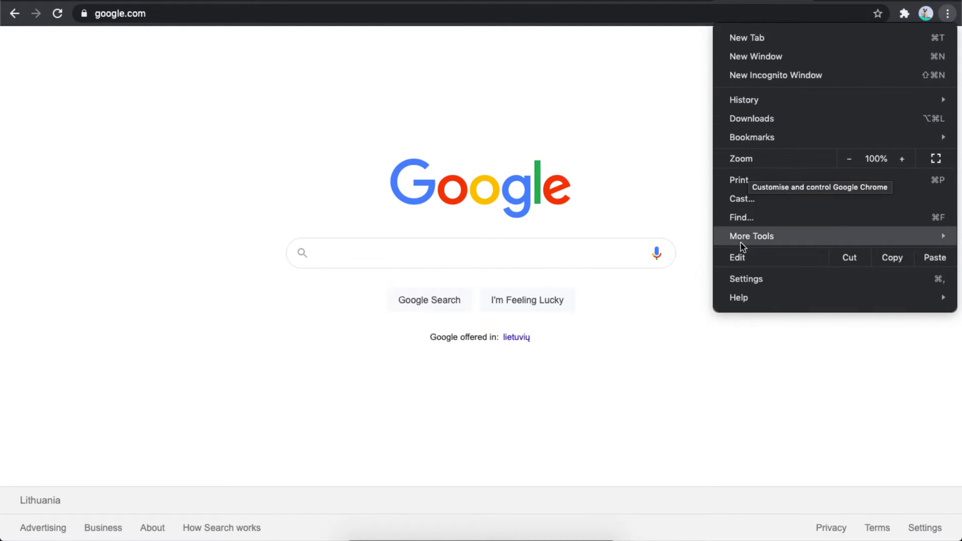
pyautogui.moveTo(754, 289)
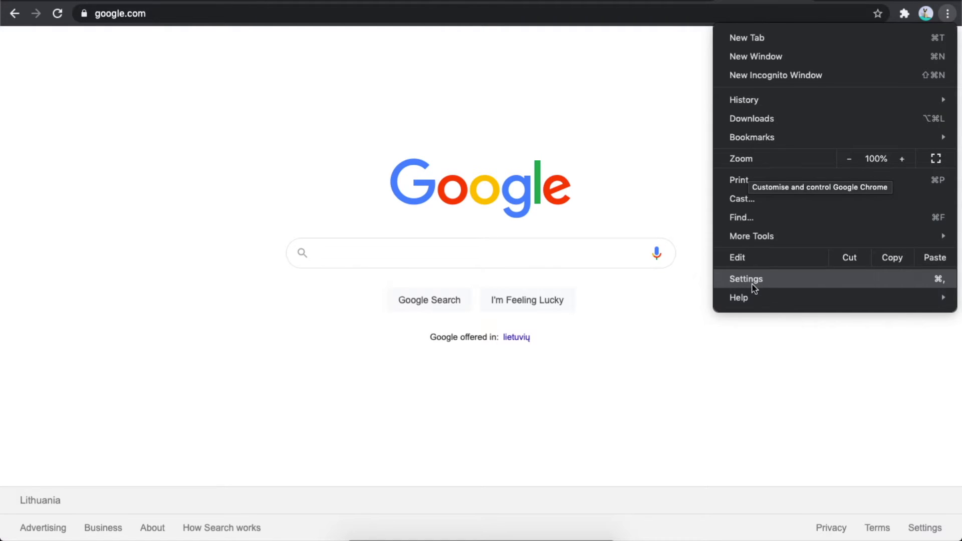
pyautogui.click(745, 279)
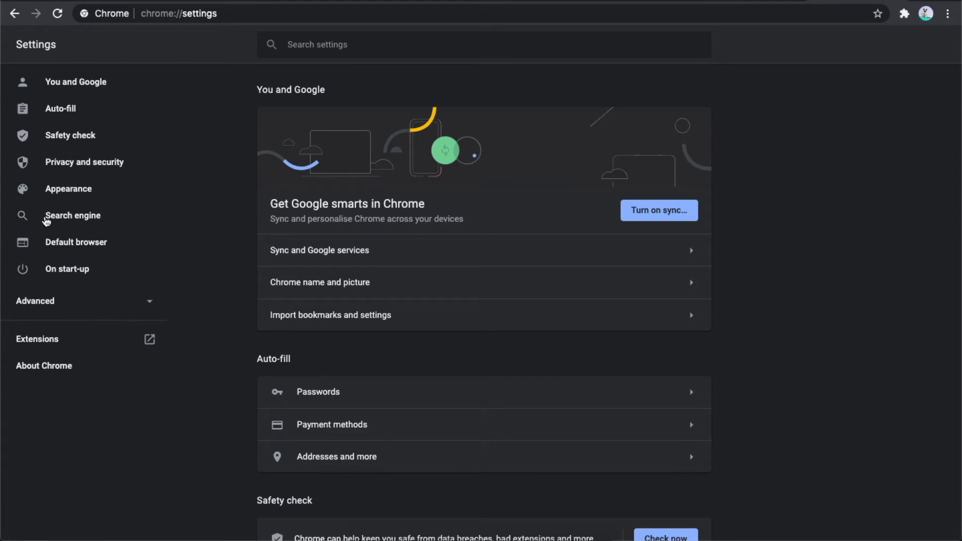
# Show the Search engine section, currently listing Yahoo! for the address bar
pyautogui.click(72, 216)
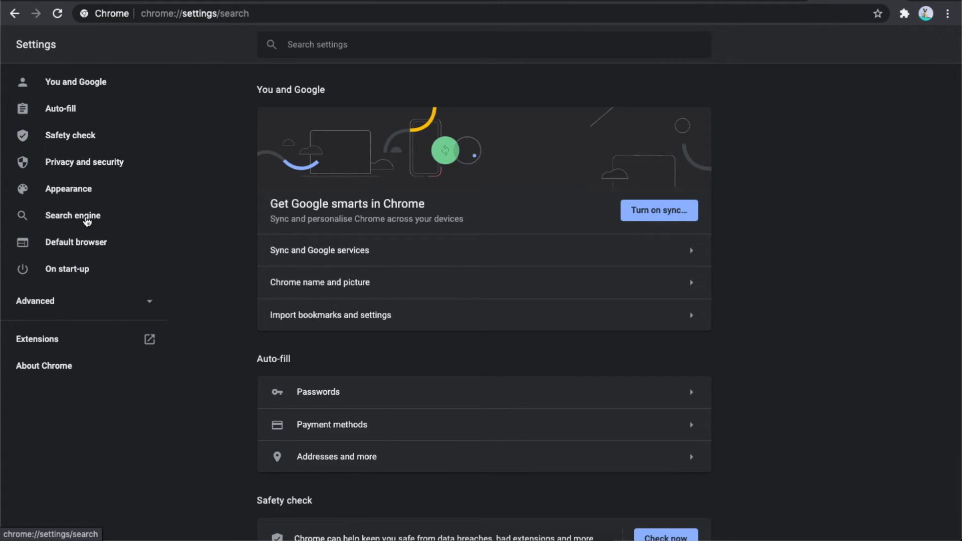
pyautogui.click(72, 216)
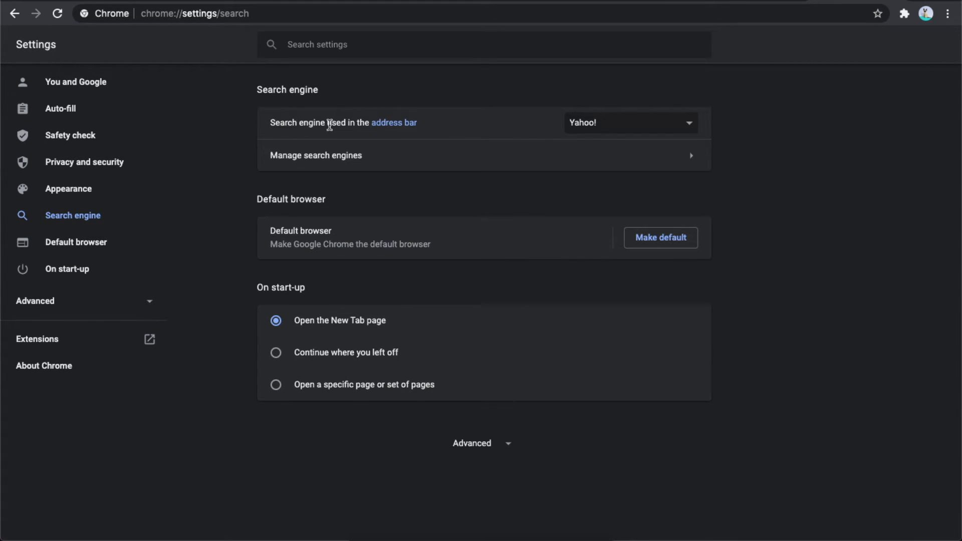
pyautogui.moveTo(591, 135)
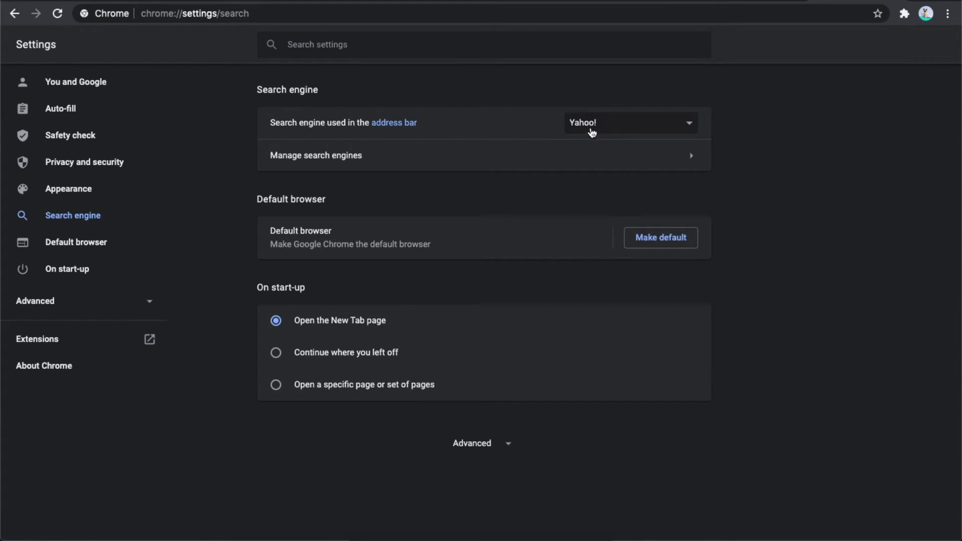
pyautogui.moveTo(598, 135)
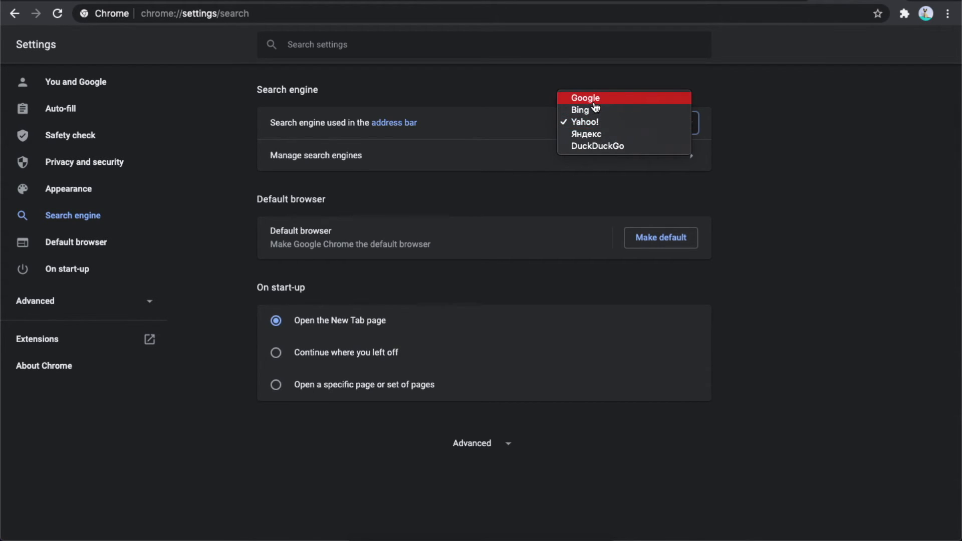
# Select Google as the search engine used in the address bar
pyautogui.click(585, 98)
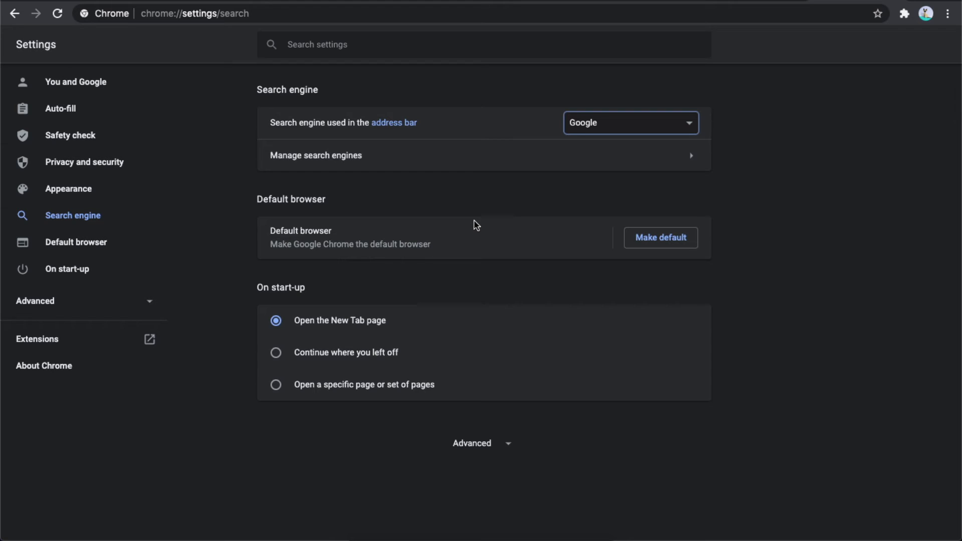